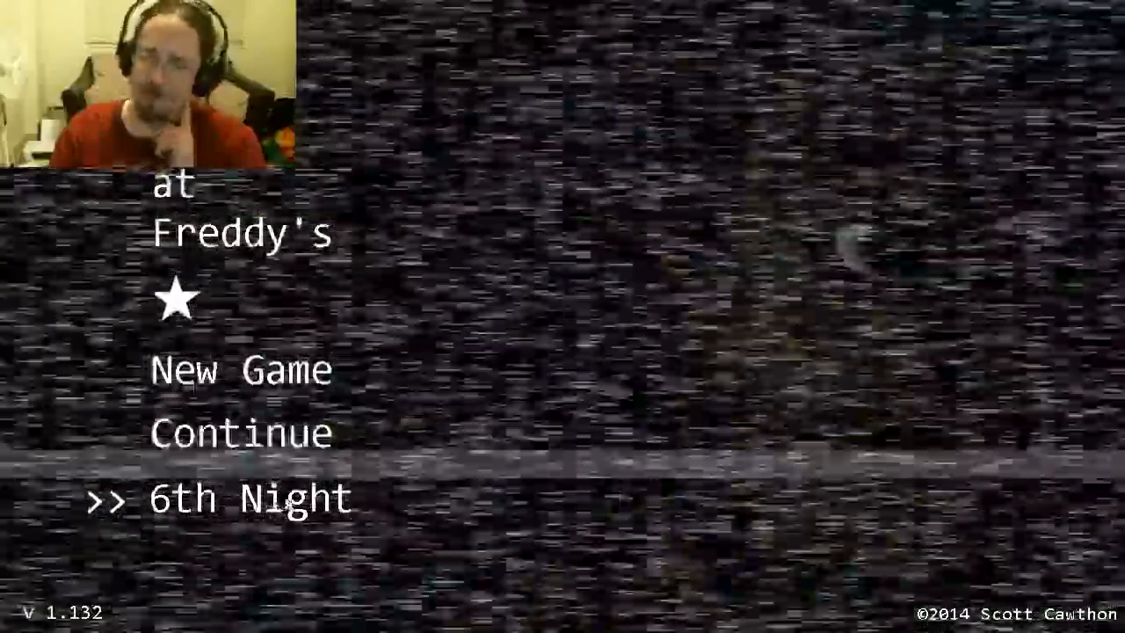
Select '6th Night' on the title menu to enter the office at 12 AM.
{"action": "left_click", "coordinate": [250, 498]}
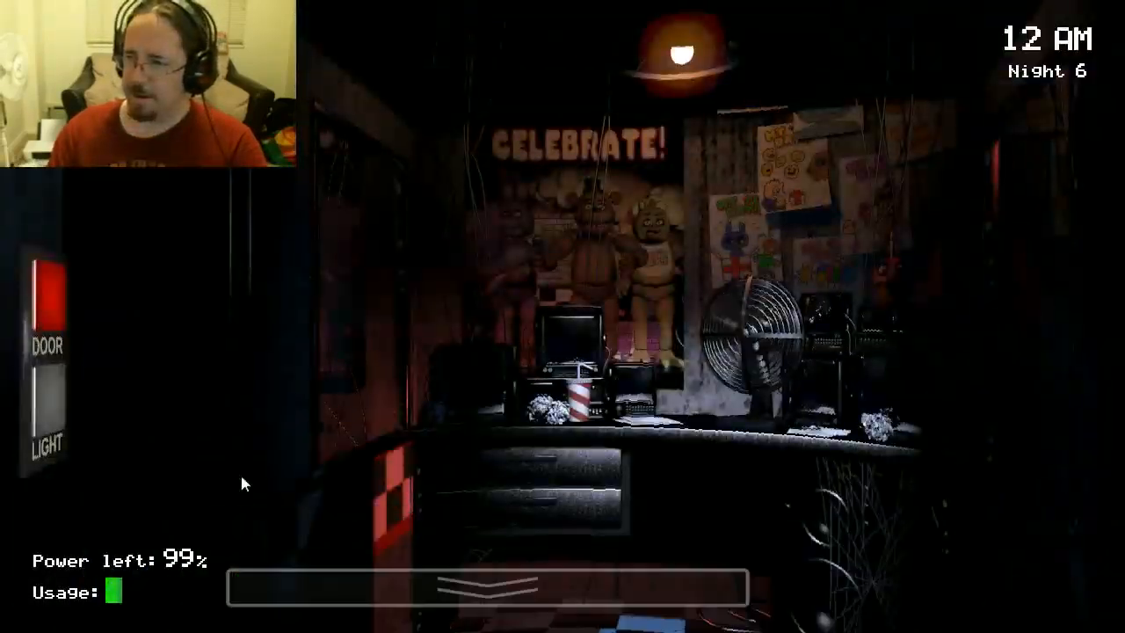
{"action": "mouse_move", "coordinate": [417, 514]}
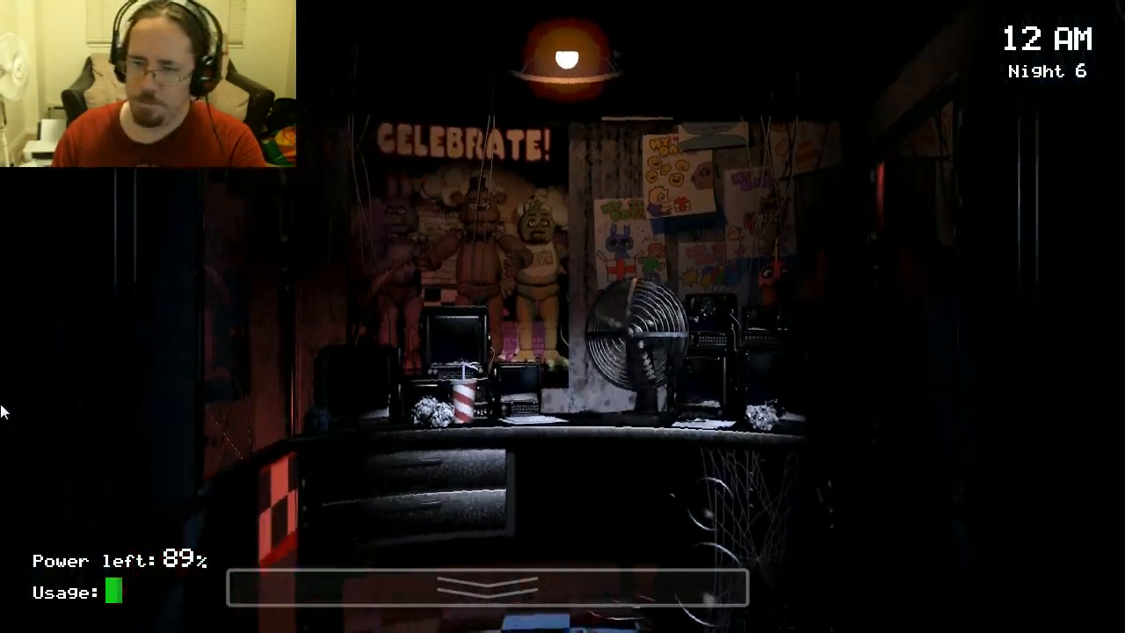
Raise the camera monitor to see Pirate Cove's out-of-order sign.
{"action": "left_click", "coordinate": [488, 589]}
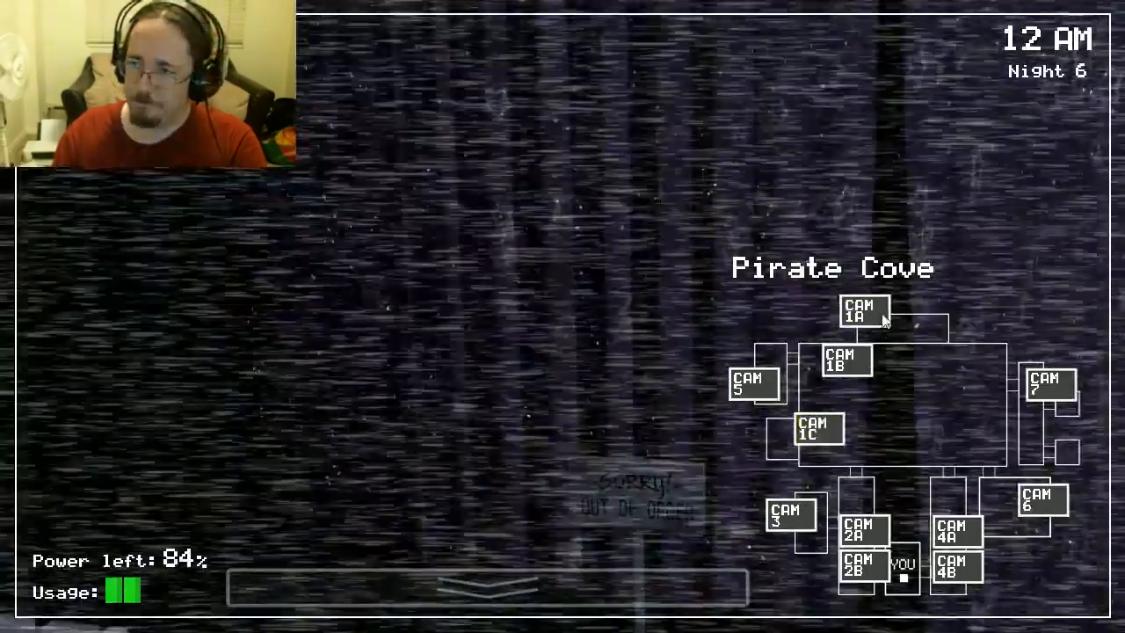
View CAM 1A and another camera feed, then lower the monitor.
{"action": "left_click", "coordinate": [483, 587]}
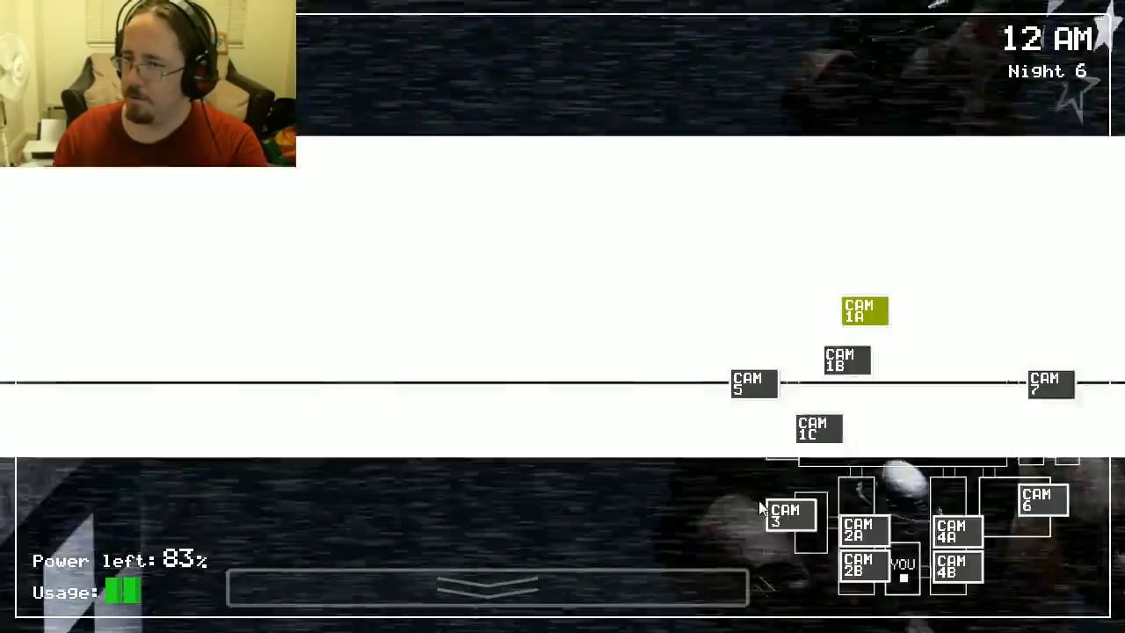
{"action": "left_click", "coordinate": [864, 310]}
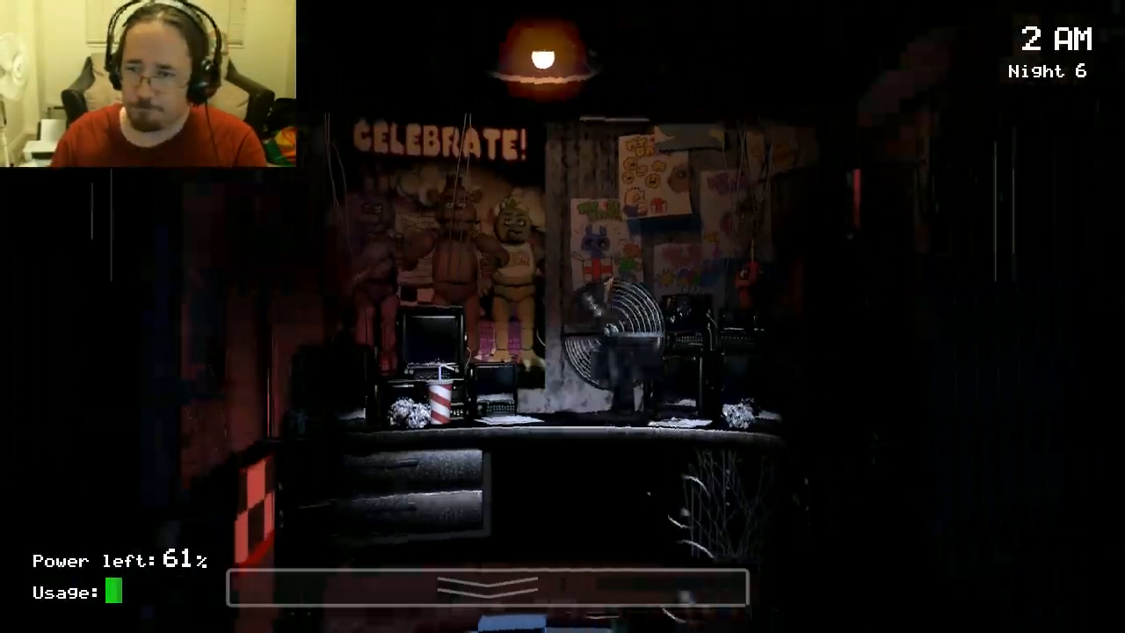
Raise the monitor again to watch Pirate Cove (CAM 1C) at 51% power.
{"action": "left_click", "coordinate": [486, 587]}
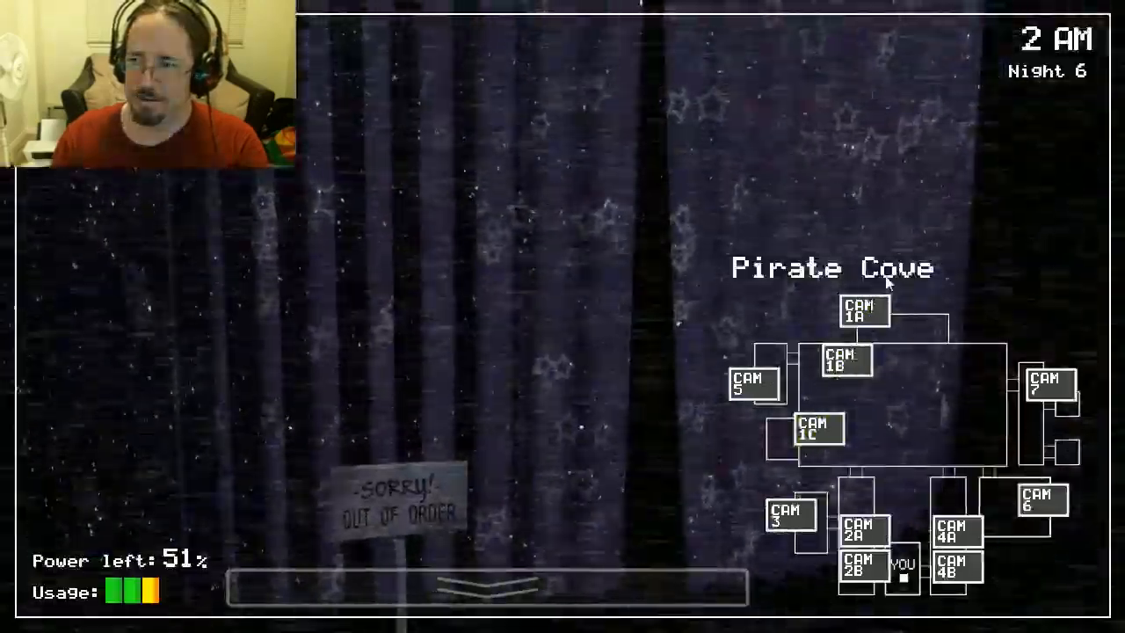
Check Pirate Cove on CAM 1C, lower the monitor, and reopen the right-hand door.
{"action": "left_click", "coordinate": [485, 587]}
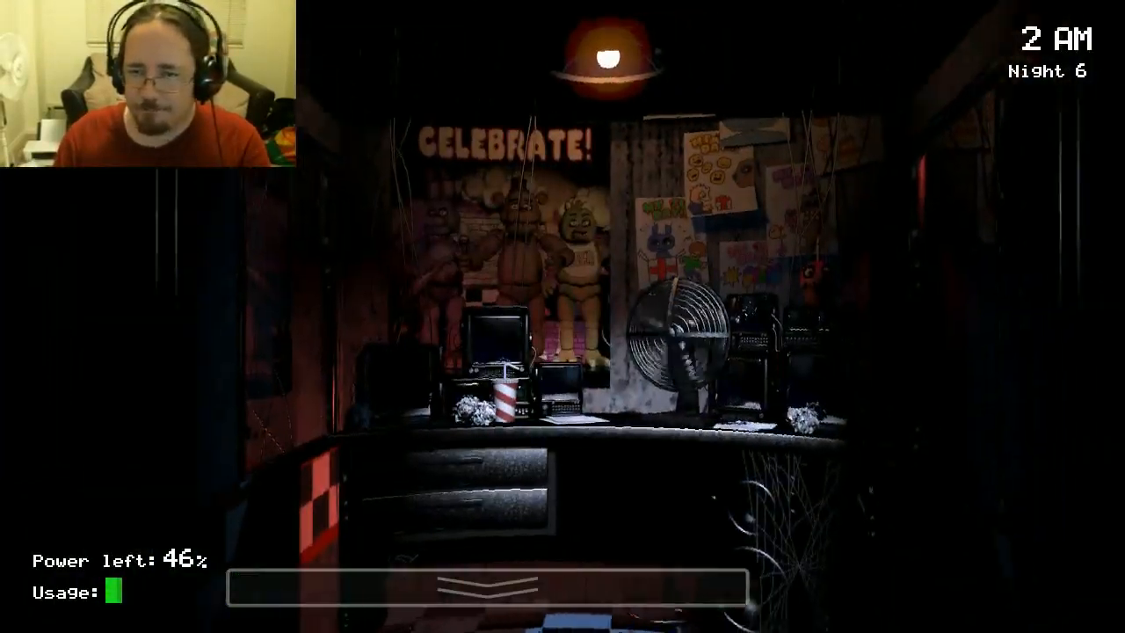
{"action": "left_click", "coordinate": [488, 584]}
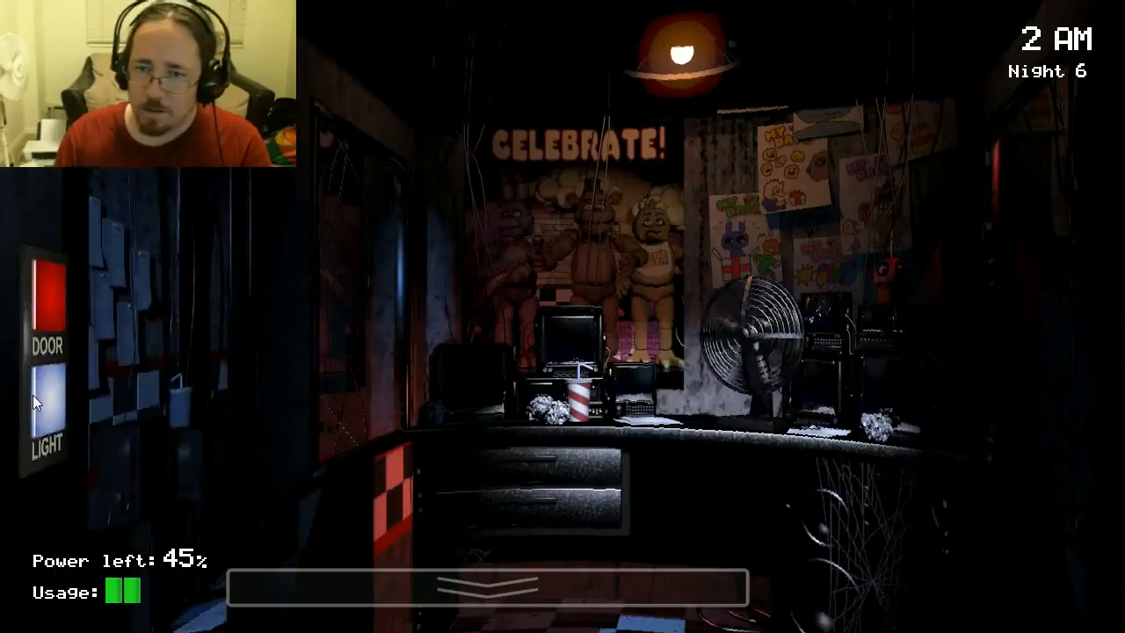
{"action": "left_click", "coordinate": [488, 587]}
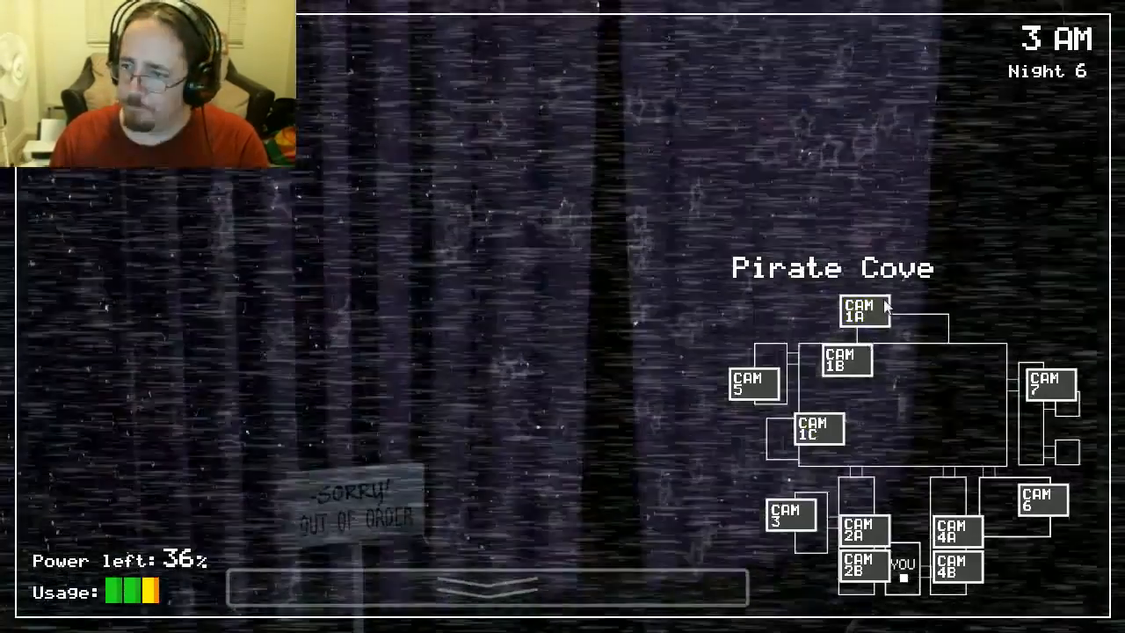
{"action": "left_click", "coordinate": [488, 587]}
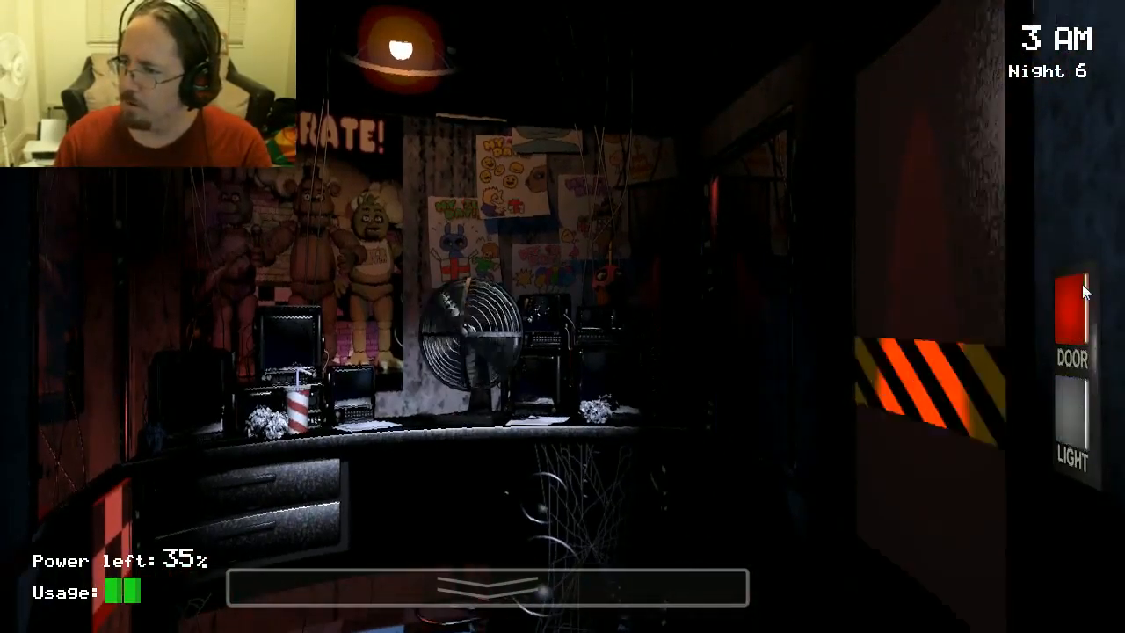
{"action": "left_click", "coordinate": [496, 587]}
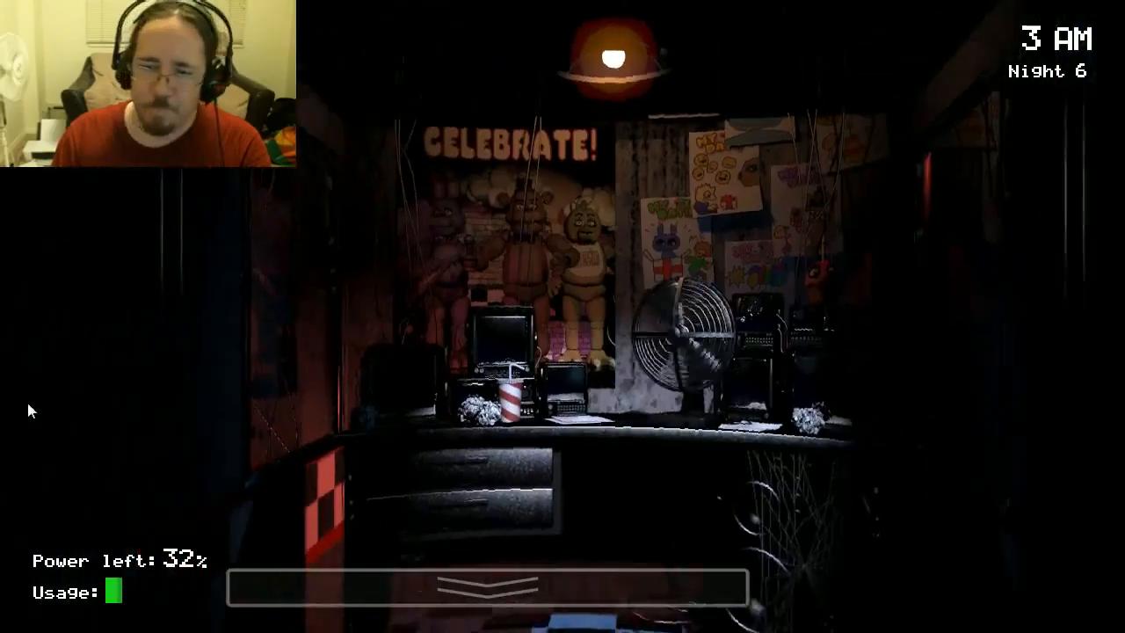
Raise the monitor to view the Show Stage on CAM 1A at 4 AM.
{"action": "left_click", "coordinate": [488, 588]}
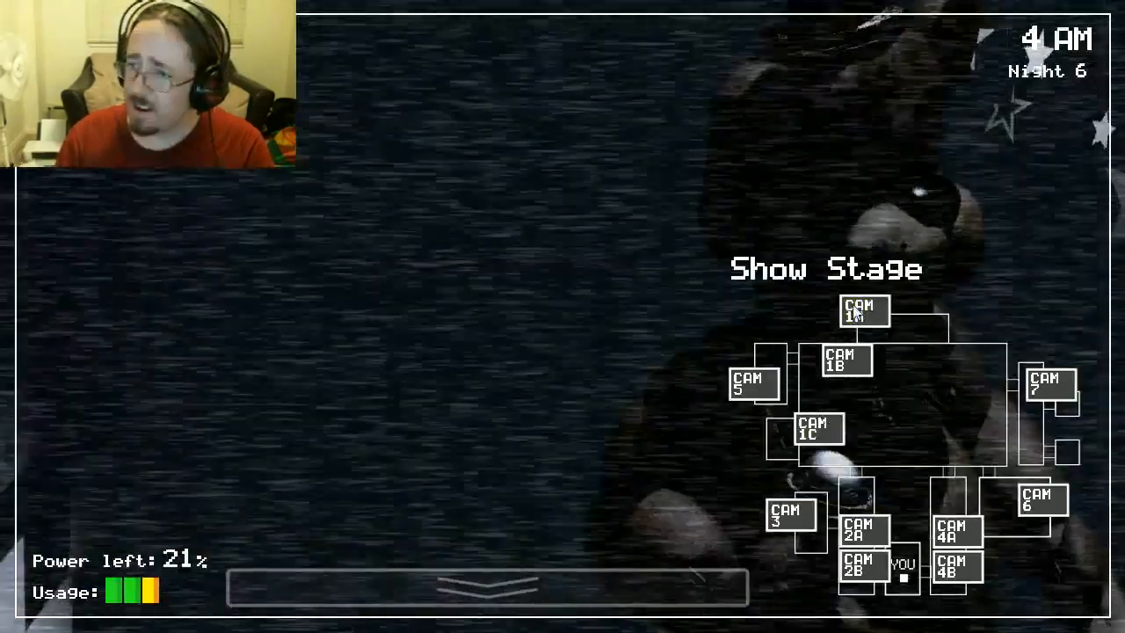
Lower the monitor and wait in the office as power drains from 15%.
{"action": "left_click", "coordinate": [485, 586]}
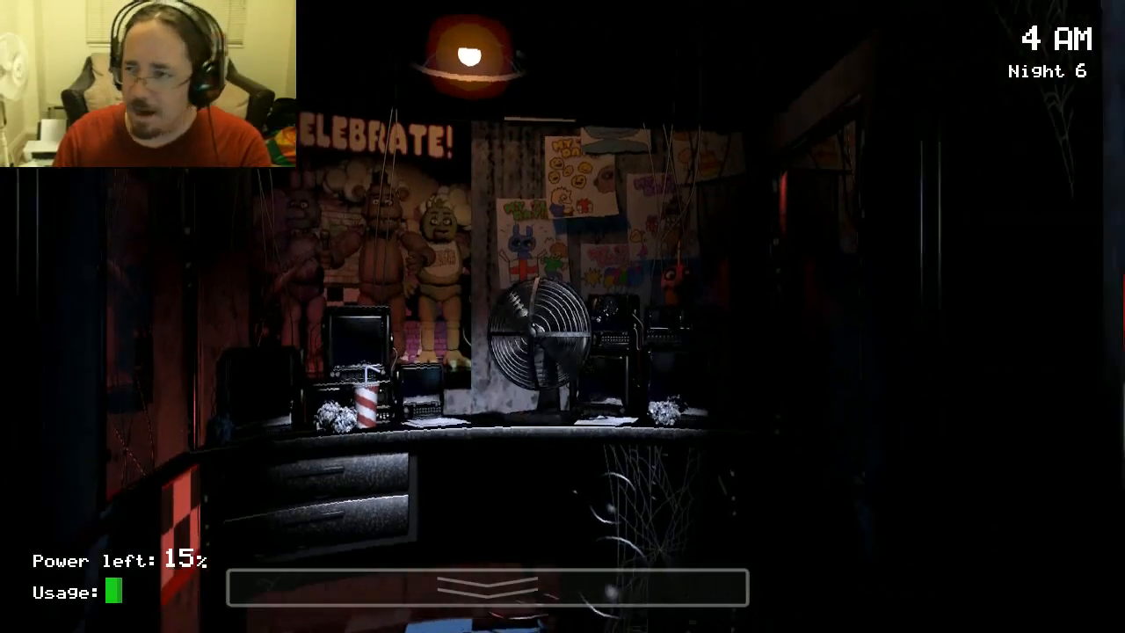
{"action": "left_click", "coordinate": [486, 587]}
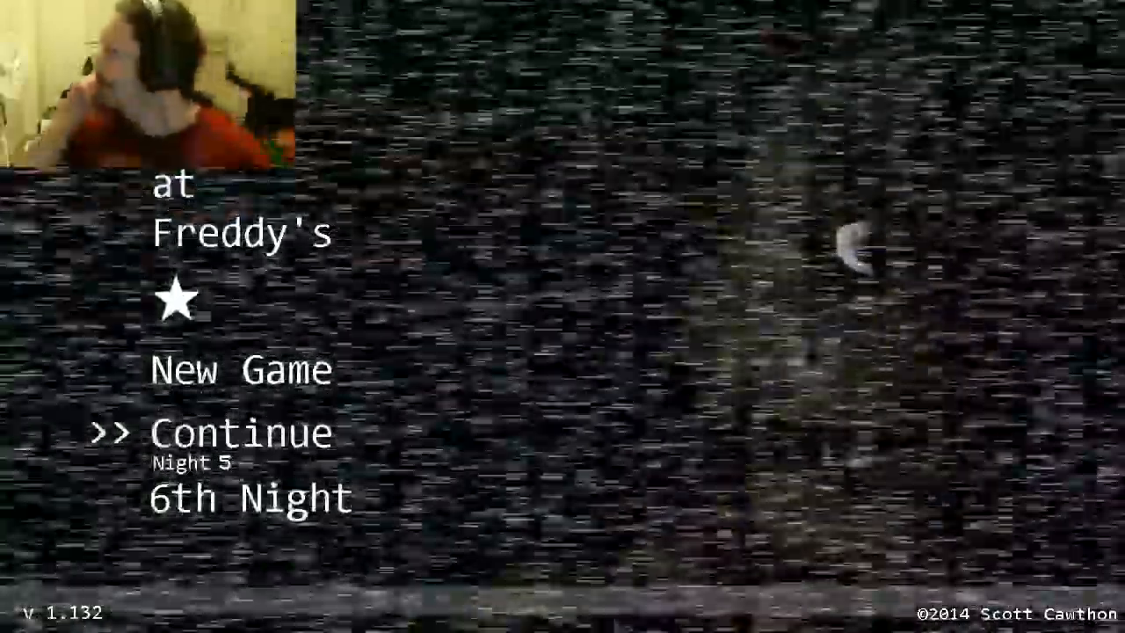
Move the menu selector down to 6th Night and start it again.
{"action": "key", "text": "Down"}
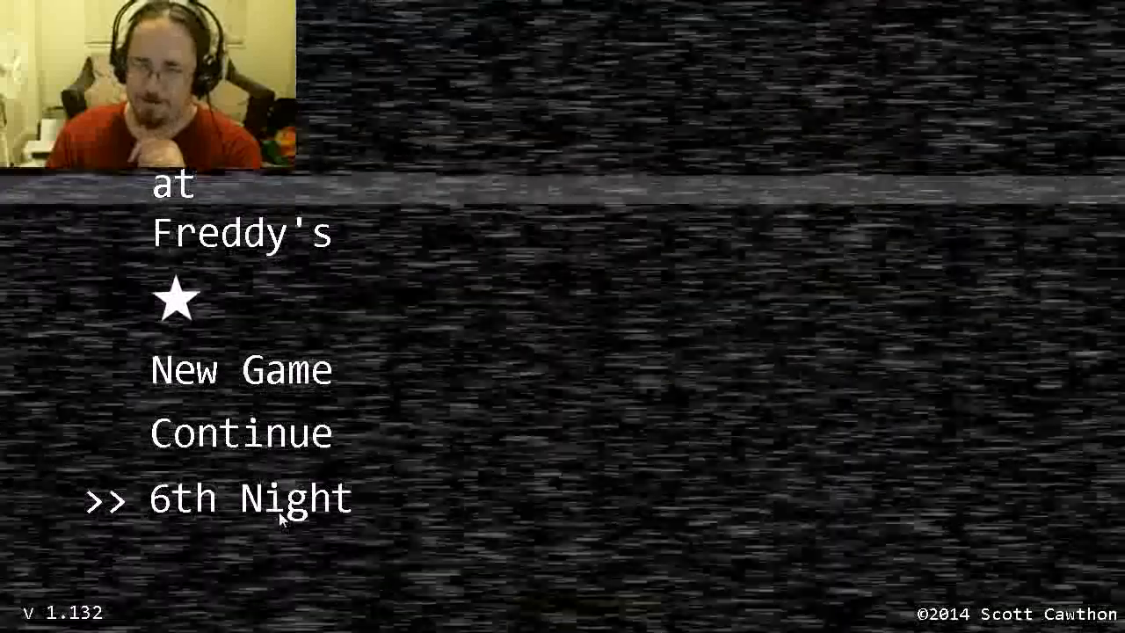
{"action": "left_click", "coordinate": [249, 497]}
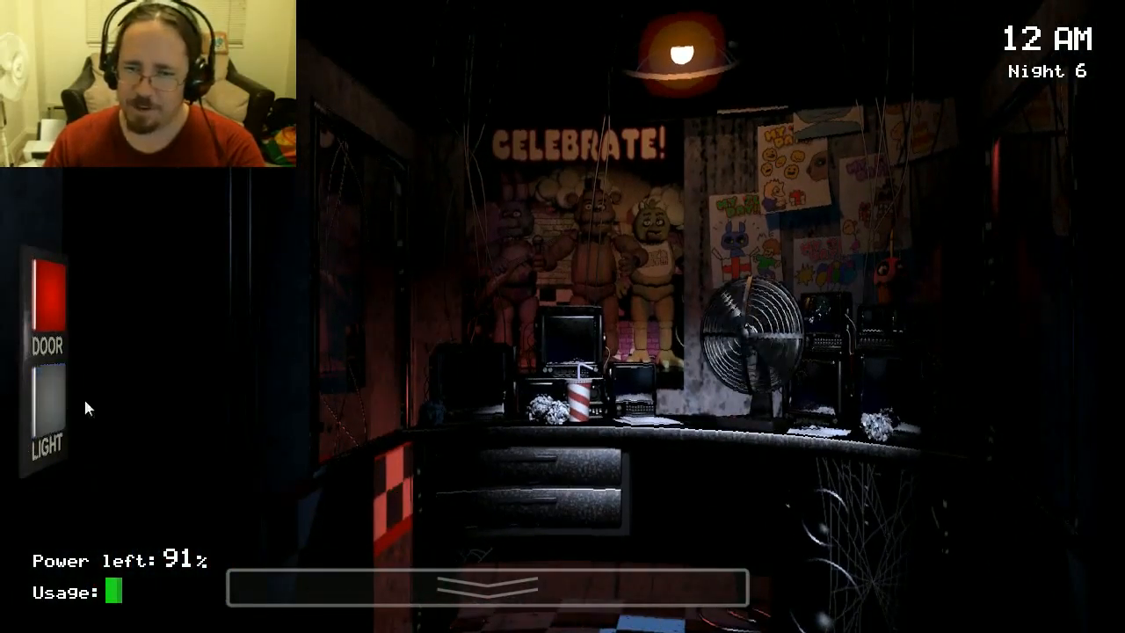
{"action": "mouse_move", "coordinate": [1089, 404]}
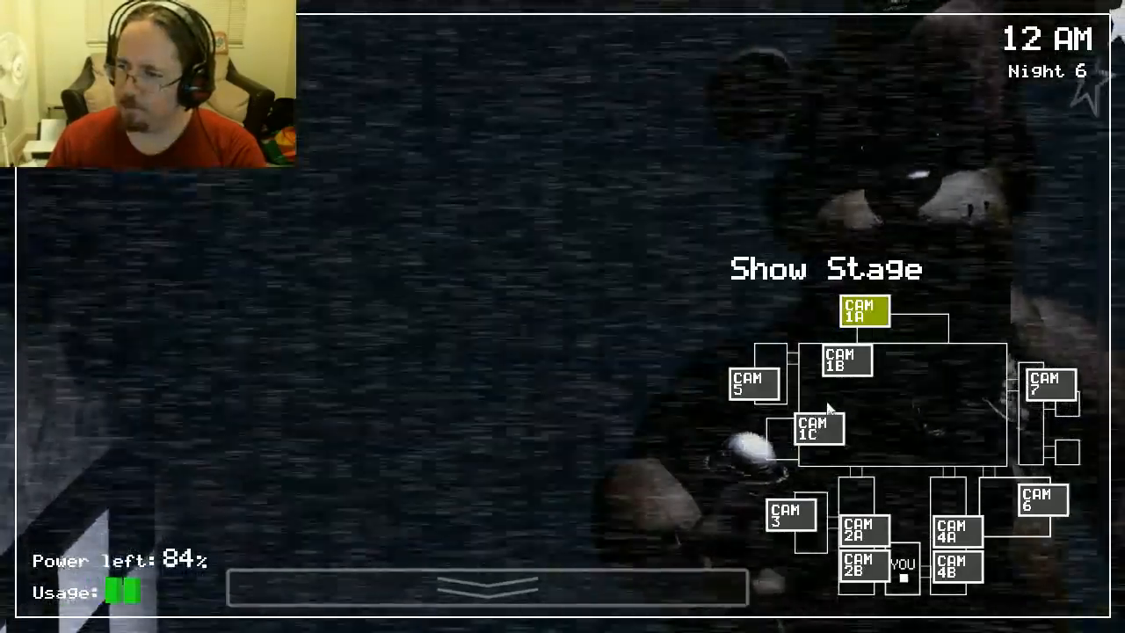
Return to the title menu after the second run, with 6th Night selected.
{"action": "left_click", "coordinate": [486, 587]}
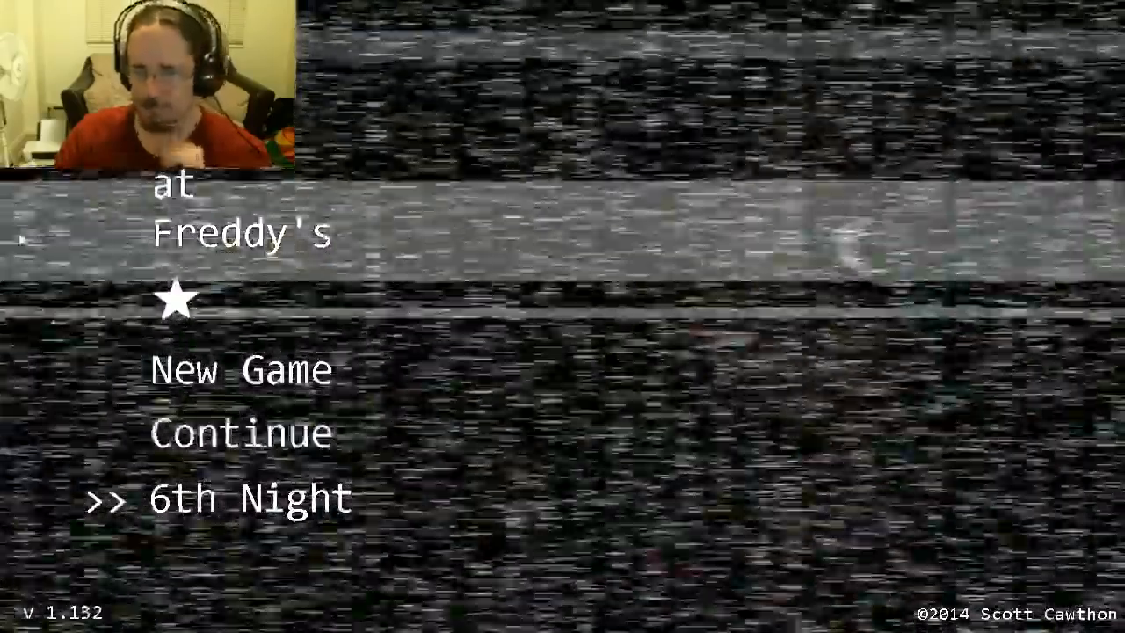
Start Night 6 and check the Pirate Cove camera at 12 AM.
{"action": "left_click", "coordinate": [248, 497]}
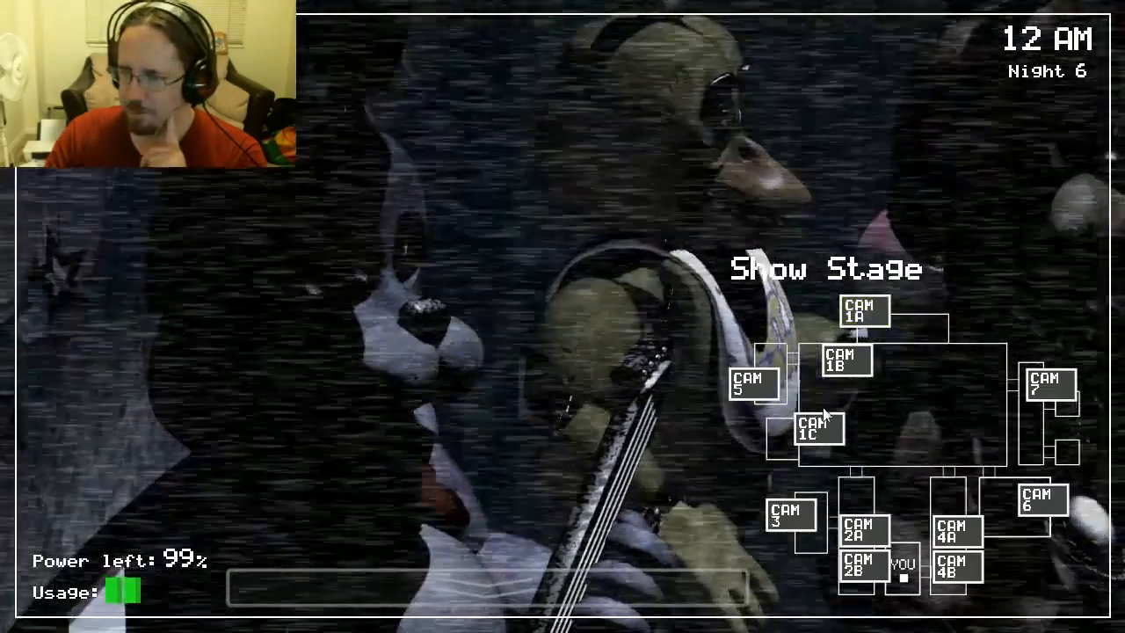
{"action": "left_click", "coordinate": [861, 309]}
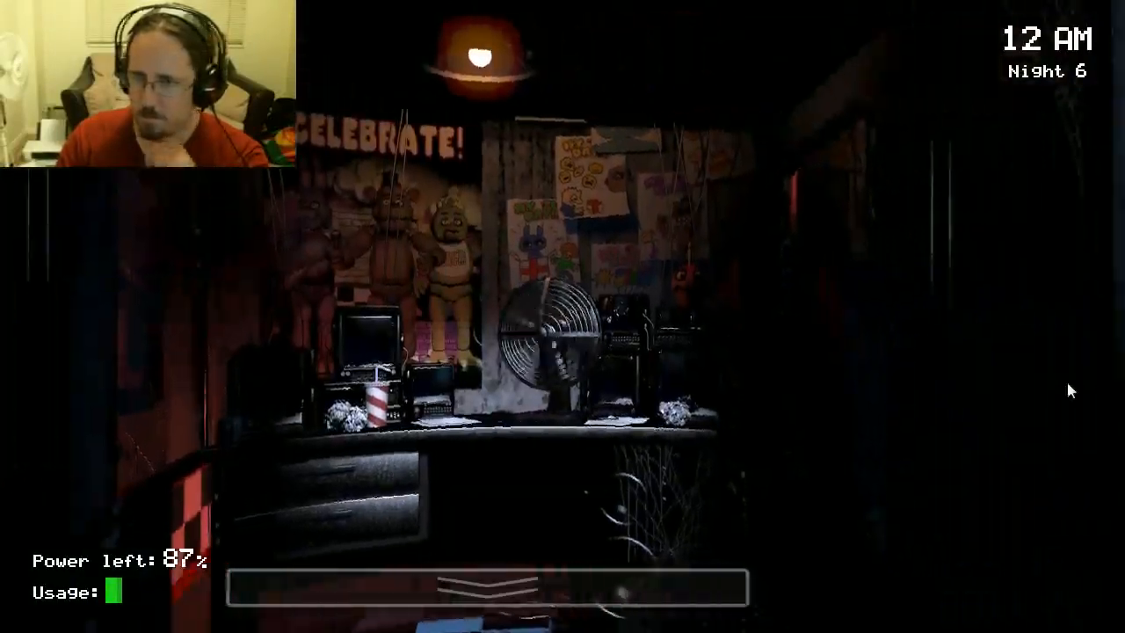
Raise the camera monitor and watch the Pirate Cove feed (CAM 1C) at 1 AM.
{"action": "left_click", "coordinate": [486, 587]}
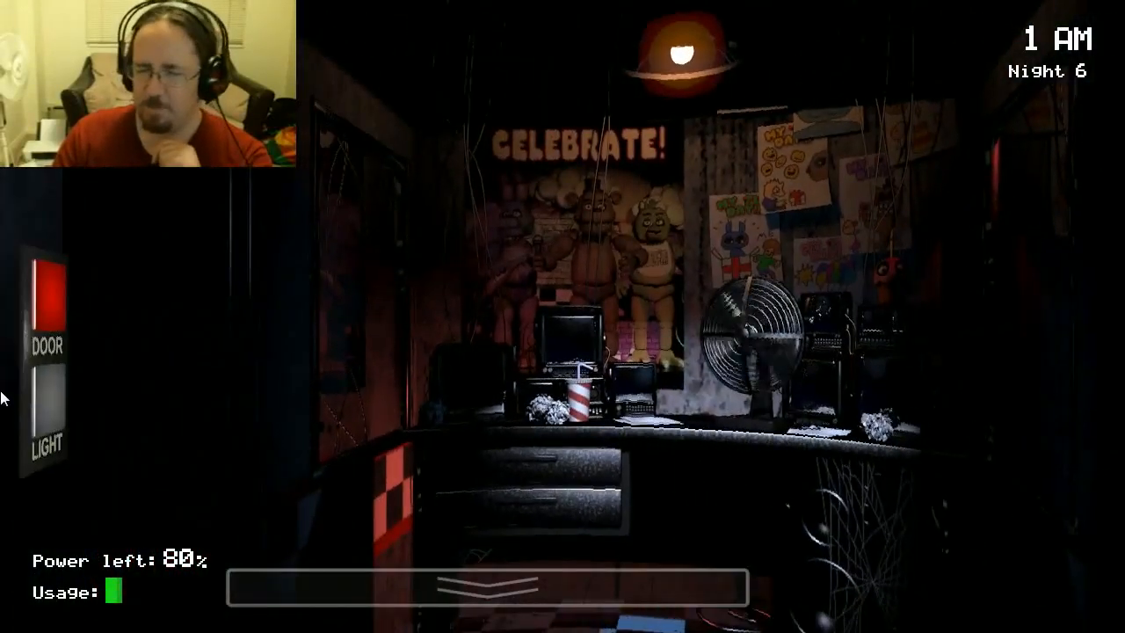
{"action": "left_click", "coordinate": [483, 587]}
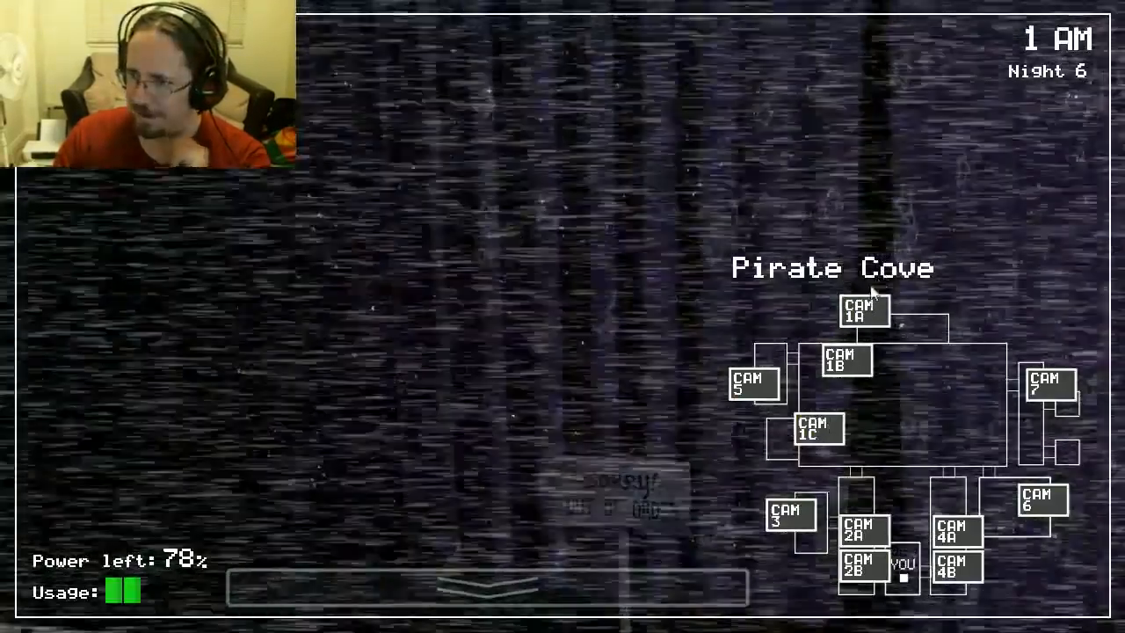
Drop the monitor and light the left doorway, then face the right door.
{"action": "left_click", "coordinate": [486, 587]}
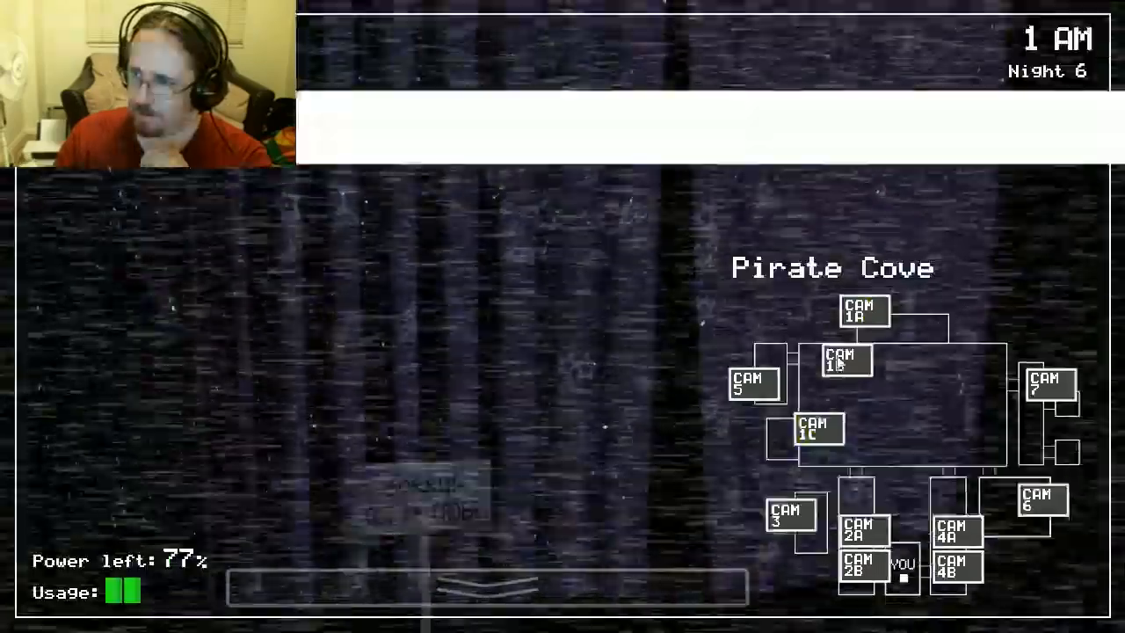
{"action": "left_click", "coordinate": [486, 586]}
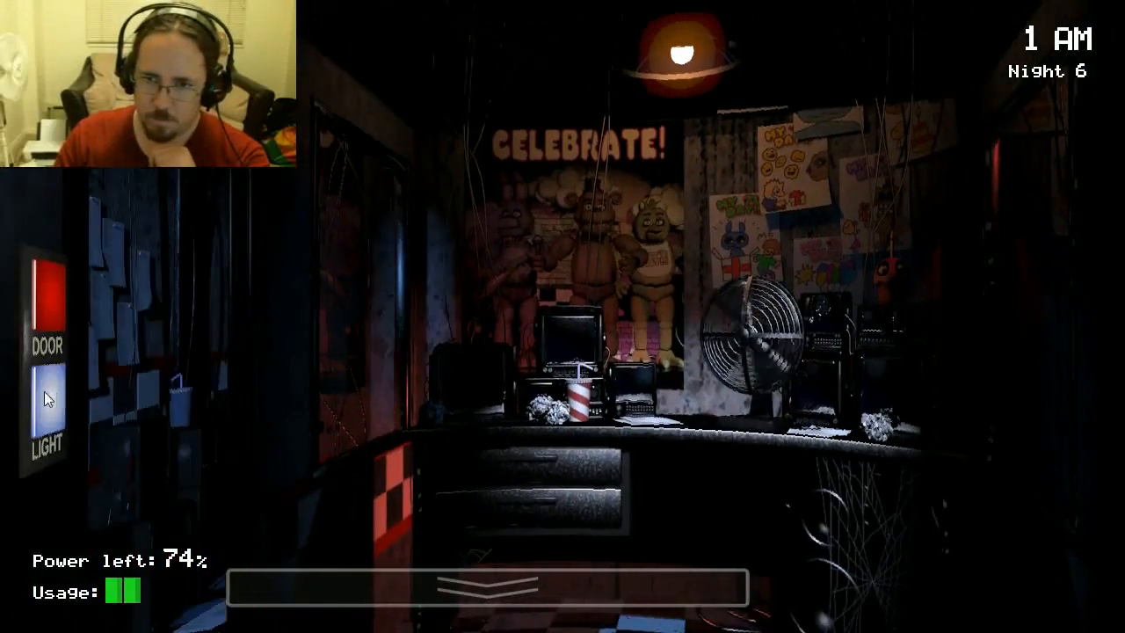
{"action": "left_click", "coordinate": [46, 299]}
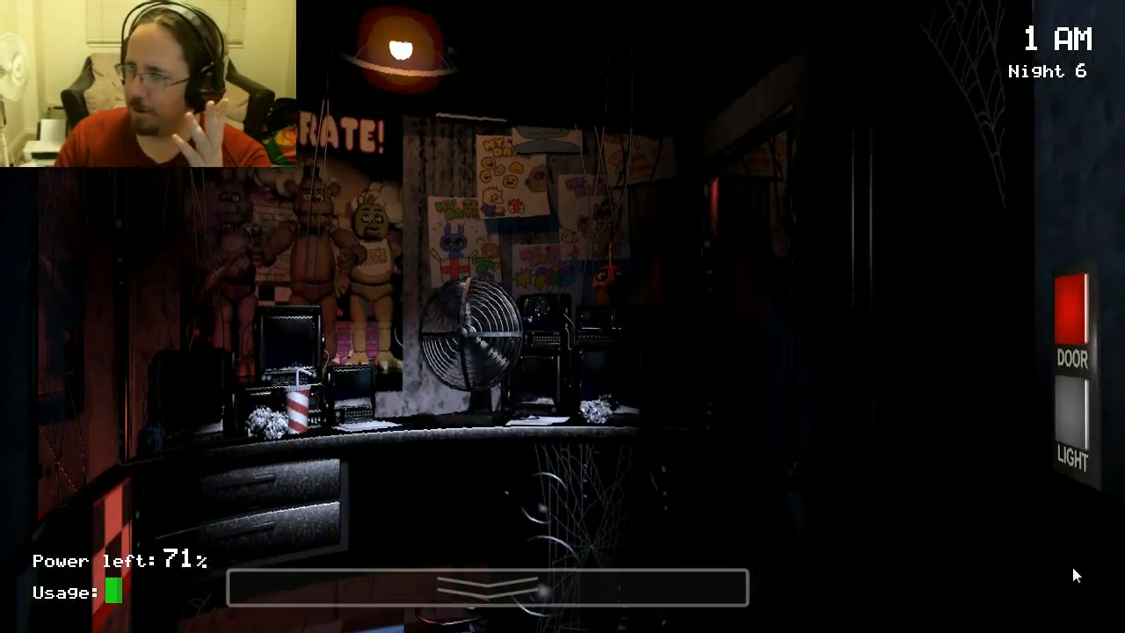
Bring up the CAM 1C Pirate Cove feed again at 2 AM.
{"action": "left_click", "coordinate": [488, 587]}
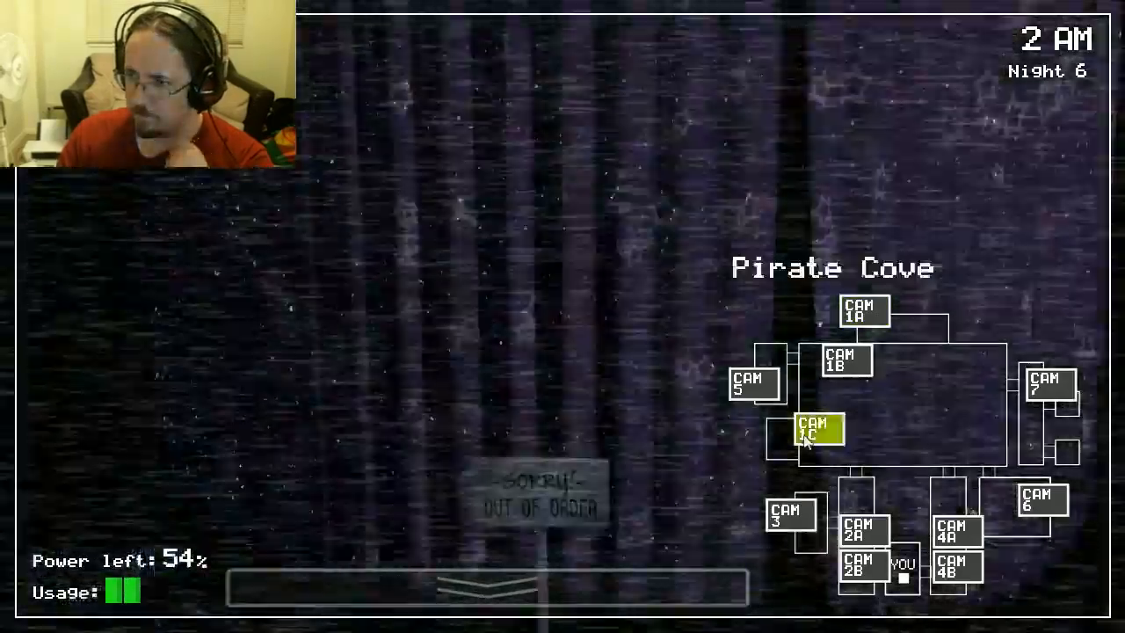
{"action": "left_click", "coordinate": [484, 587]}
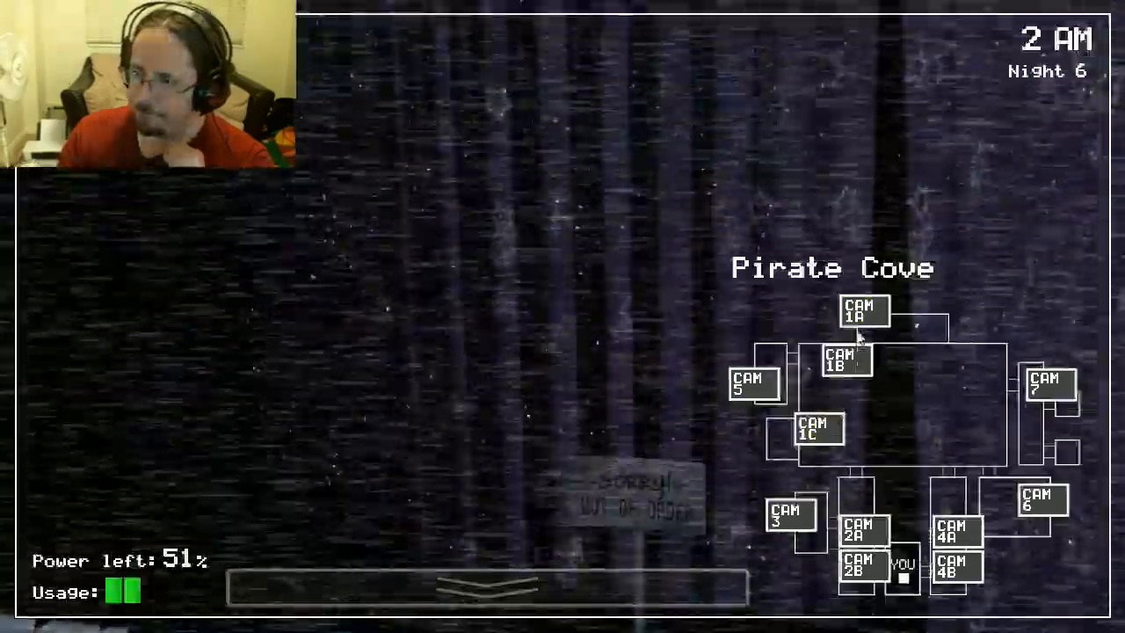
Lower the monitor back to the office view at 49% power.
{"action": "left_click", "coordinate": [483, 587]}
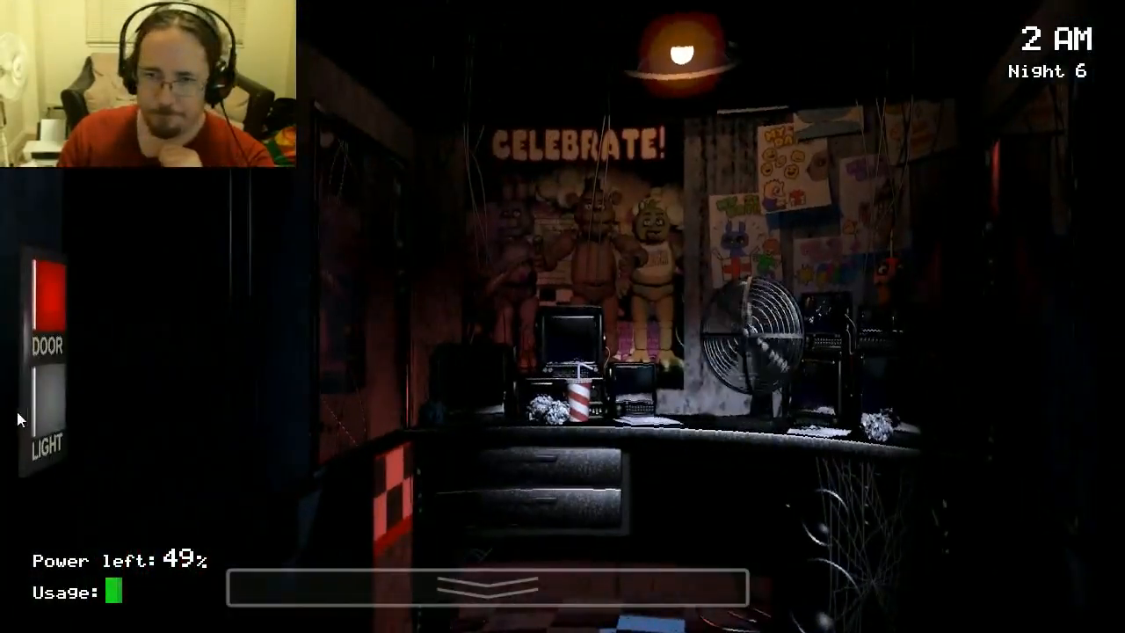
{"action": "left_click", "coordinate": [488, 589]}
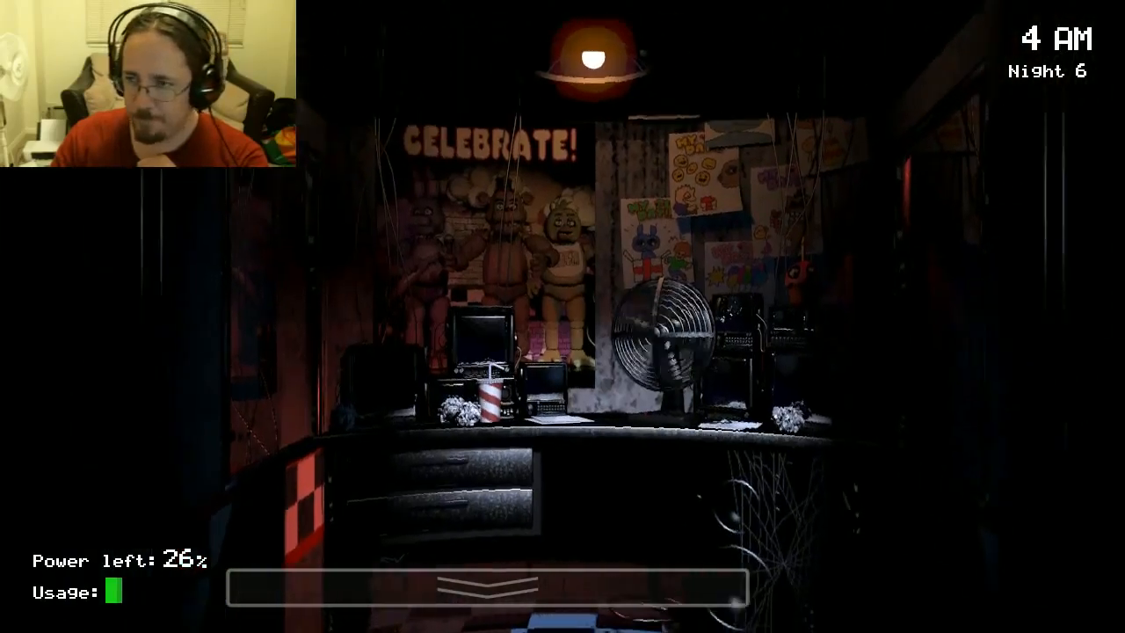
{"action": "left_click", "coordinate": [486, 589]}
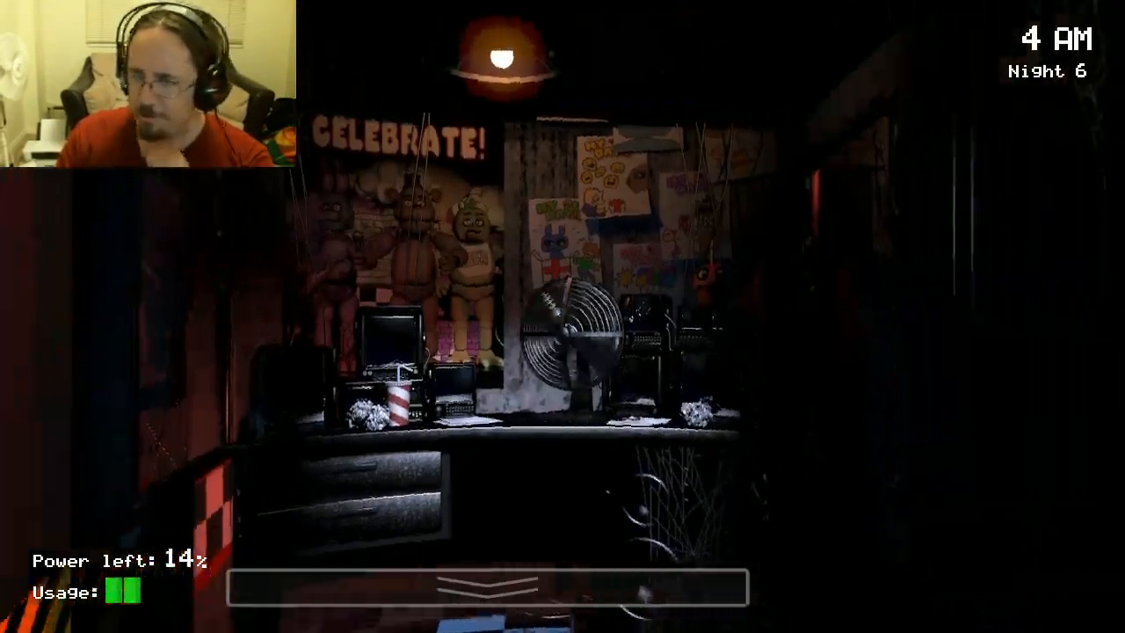
{"action": "left_click", "coordinate": [483, 589]}
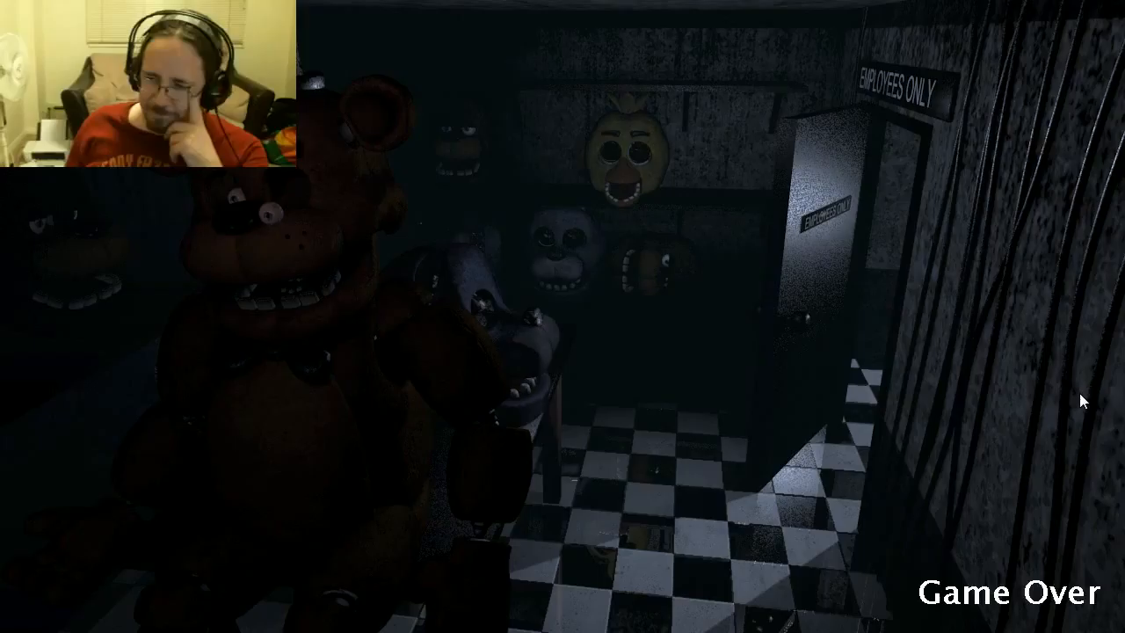
{"action": "mouse_move", "coordinate": [1036, 387]}
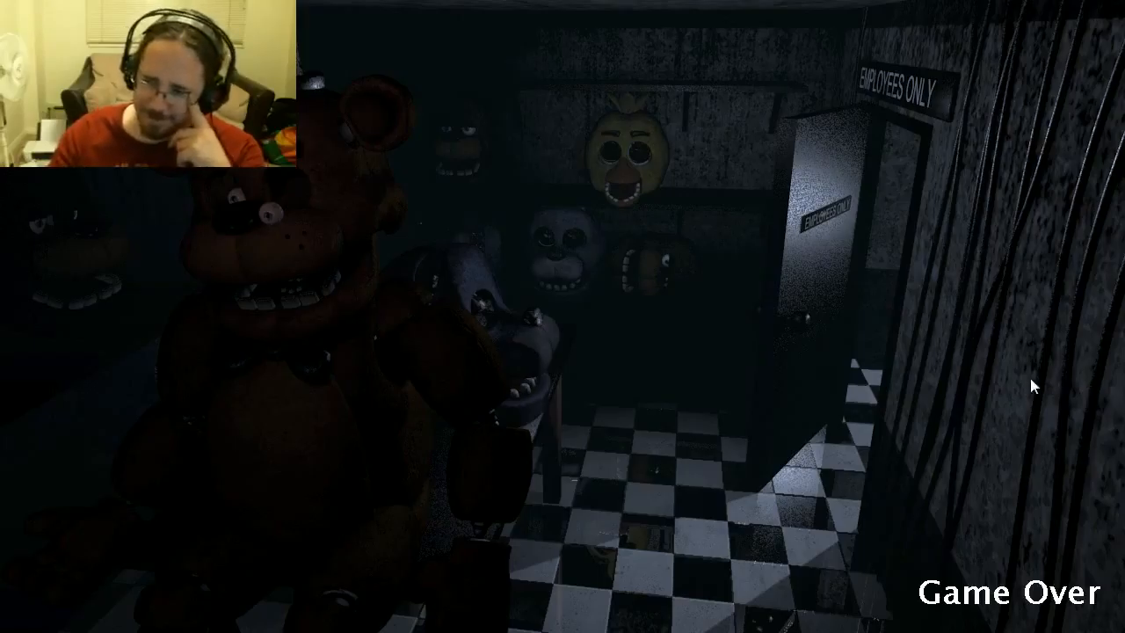